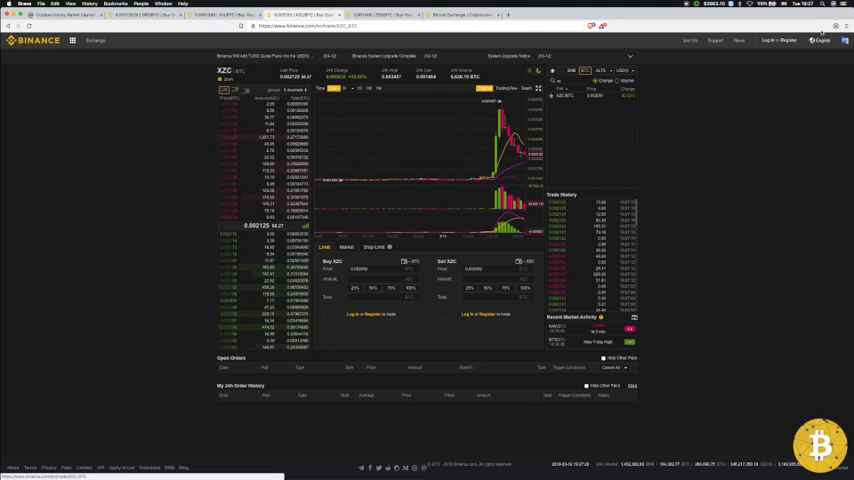
{"action": "mouse_move", "coordinate": [684, 156]}
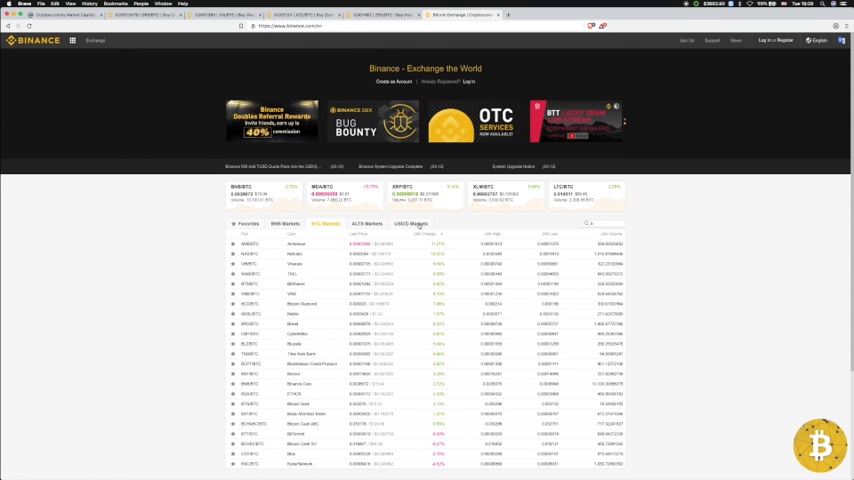
- Switch the market list group and open the BTC pair's trading page
{"action": "left_click", "coordinate": [408, 222]}
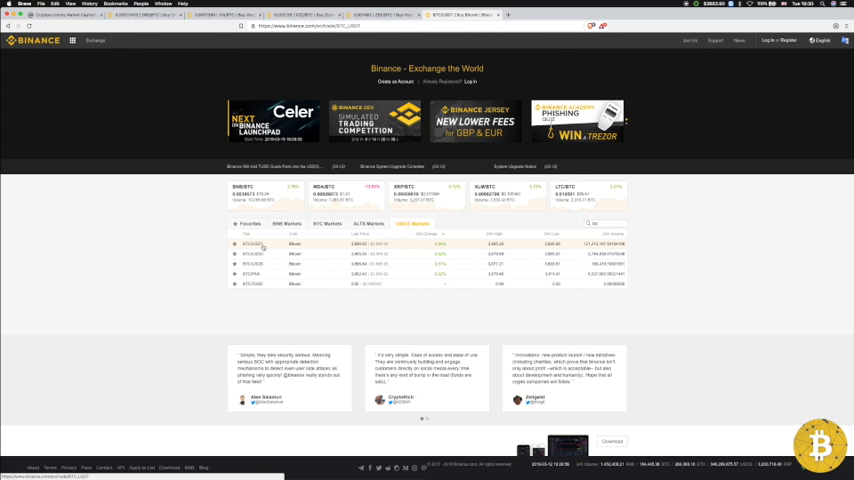
{"action": "left_click", "coordinate": [252, 244]}
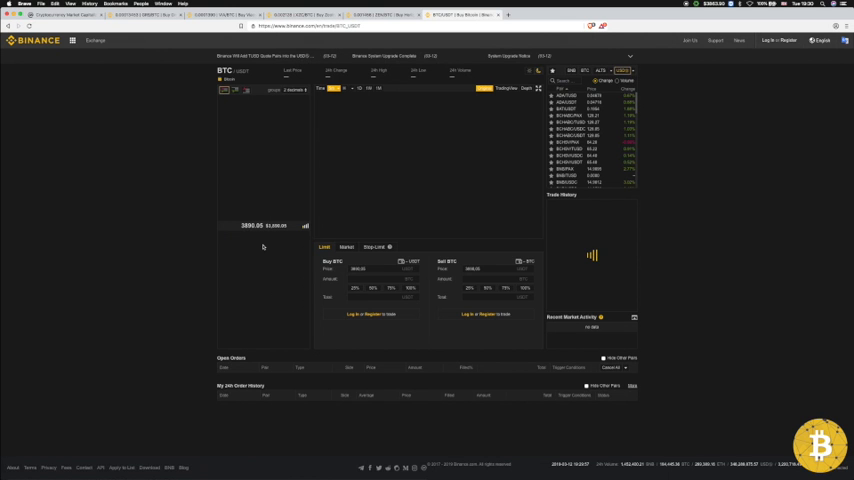